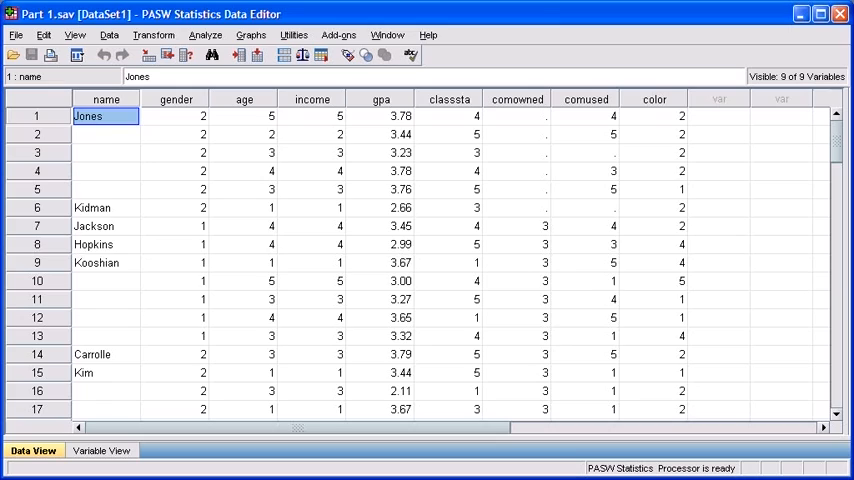
Start a Frequencies analysis from Analyze > Descriptive Statistics
scroll(down, 3)
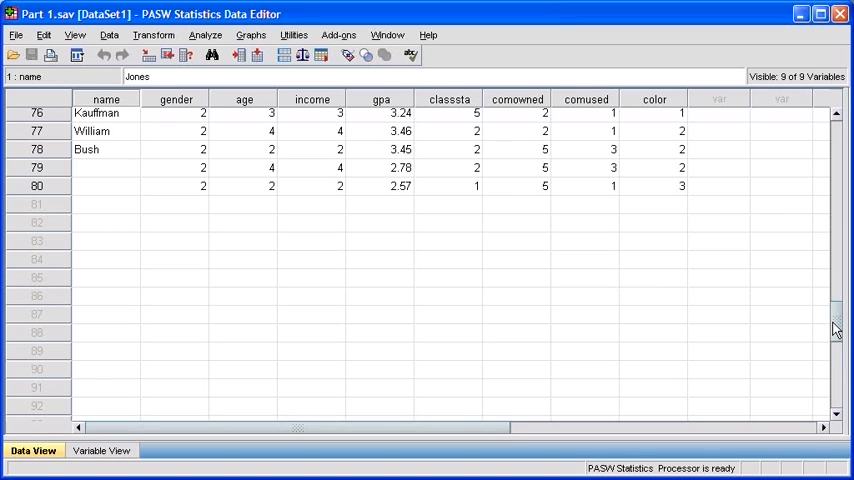
scroll(up, 3)
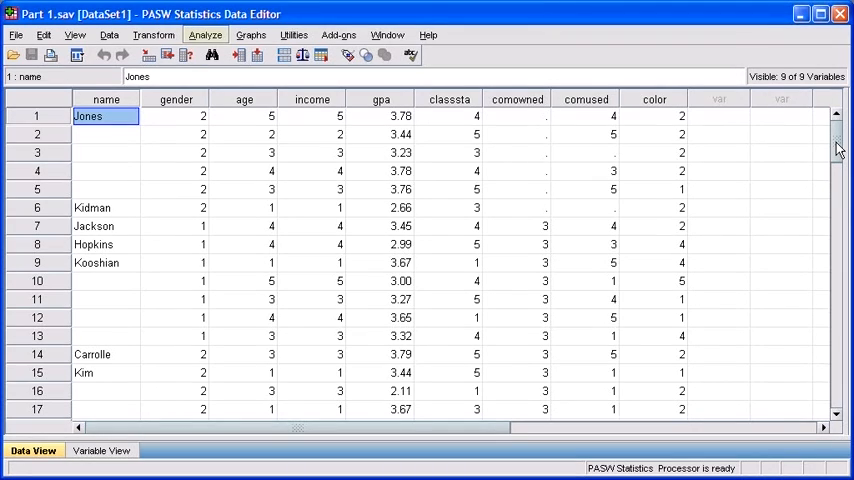
click(204, 36)
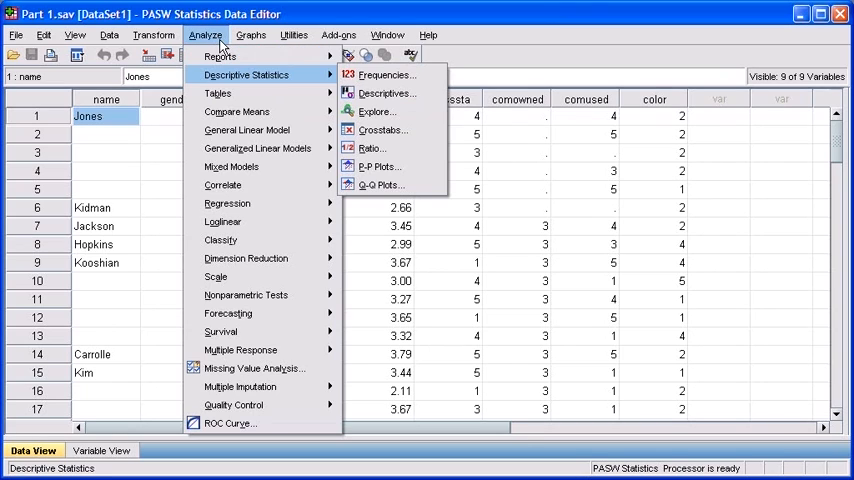
mouse_move(244, 74)
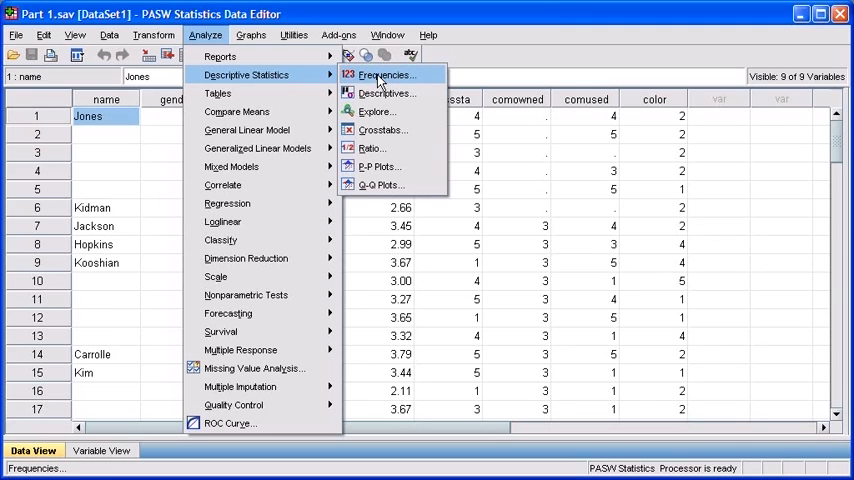
click(388, 76)
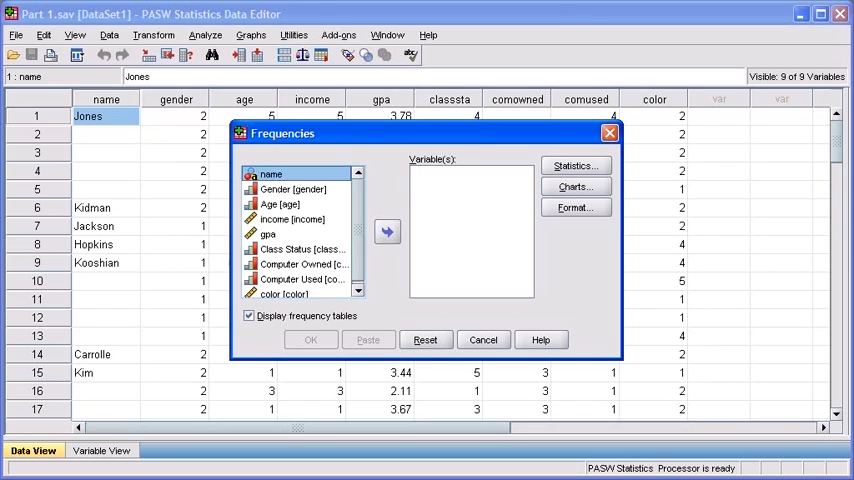
Move Computer Owned into Variable(s) and go to its summary statistics options
click(304, 264)
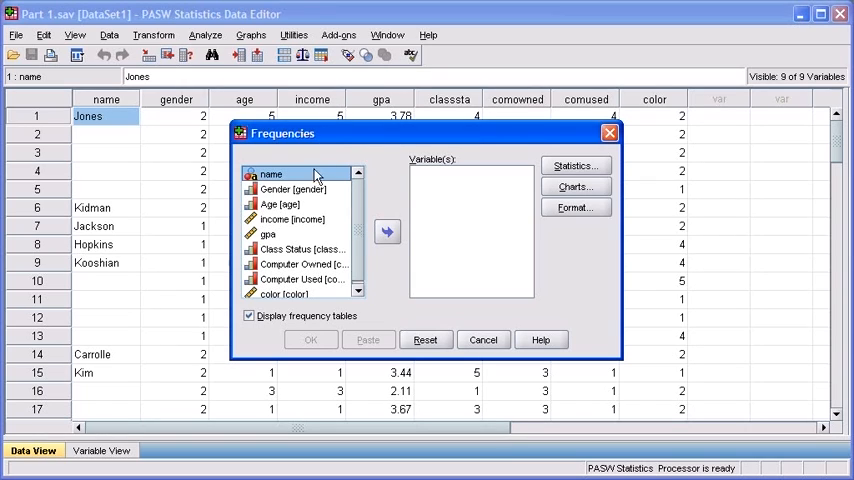
click(302, 264)
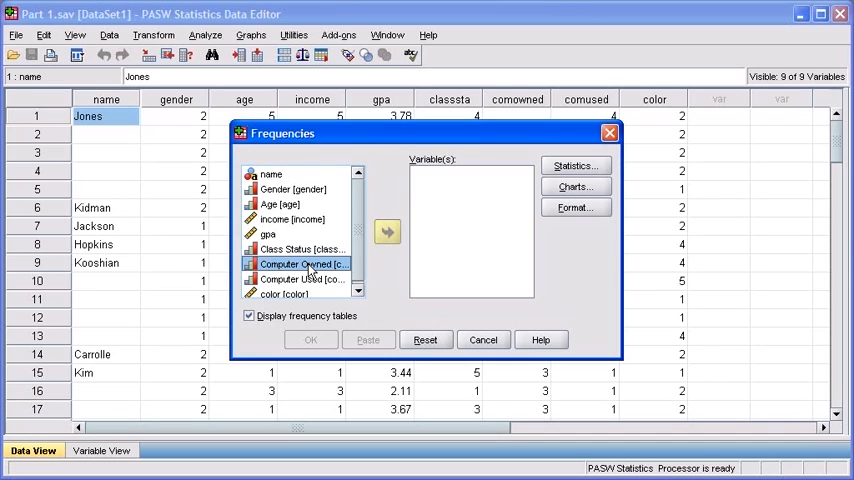
mouse_move(370, 262)
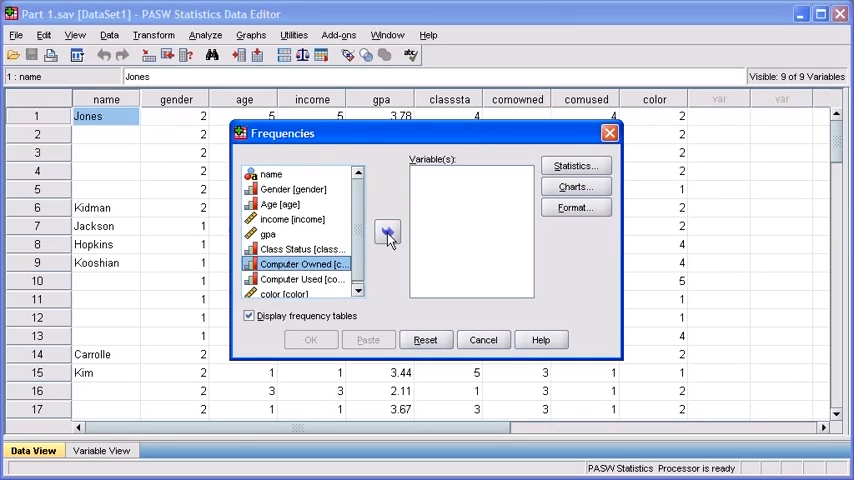
click(388, 232)
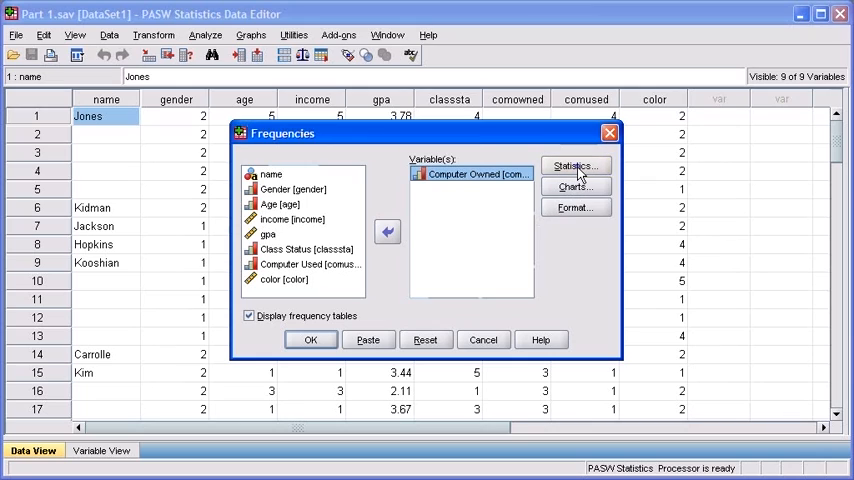
click(576, 166)
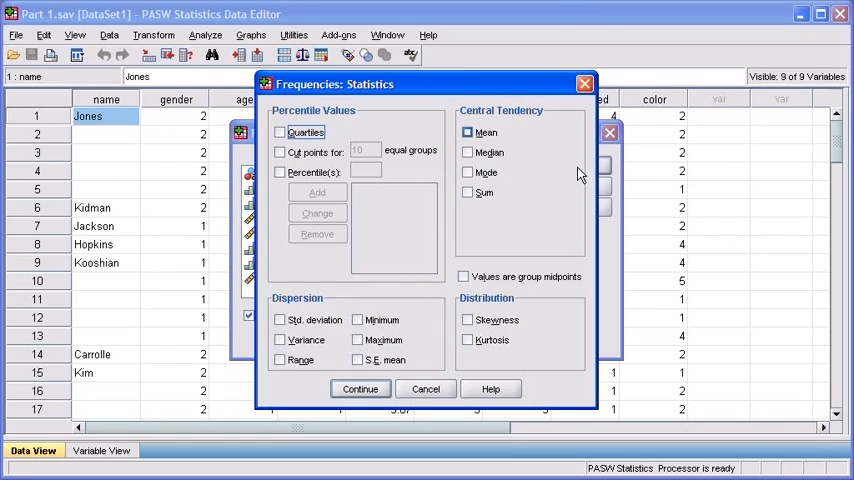
Tick Mean, Median, Mode and Std. deviation and return to the Frequencies setup
click(466, 132)
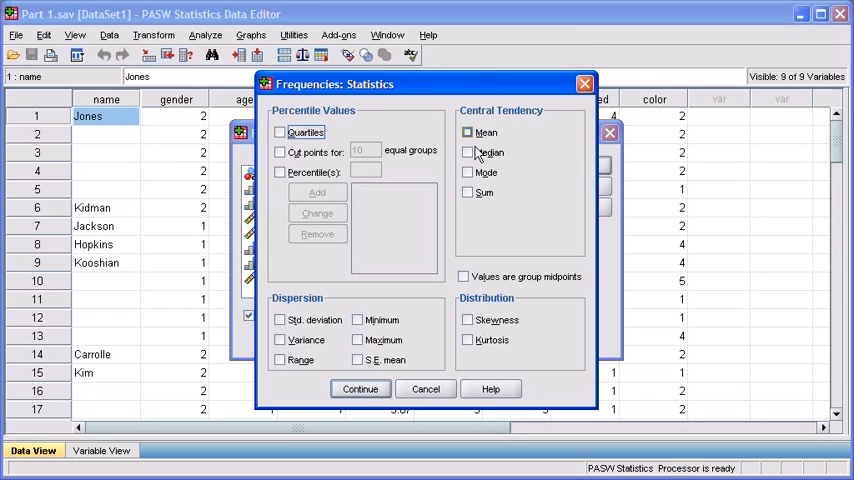
click(468, 132)
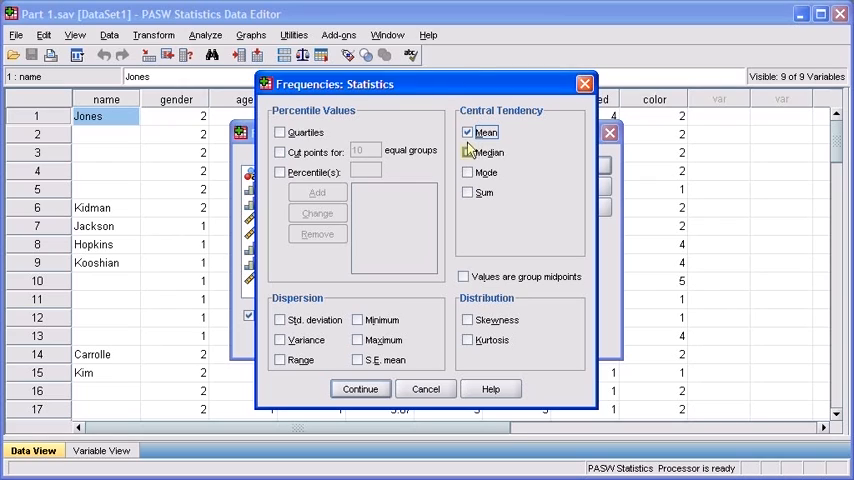
click(468, 152)
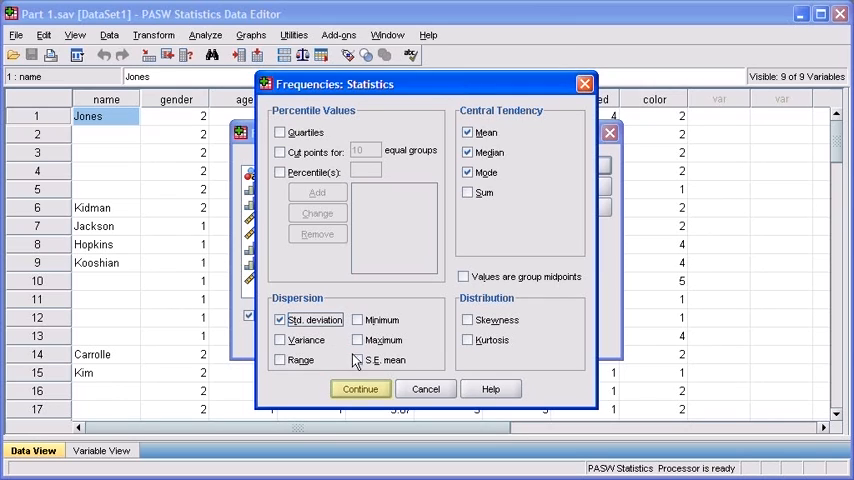
click(360, 388)
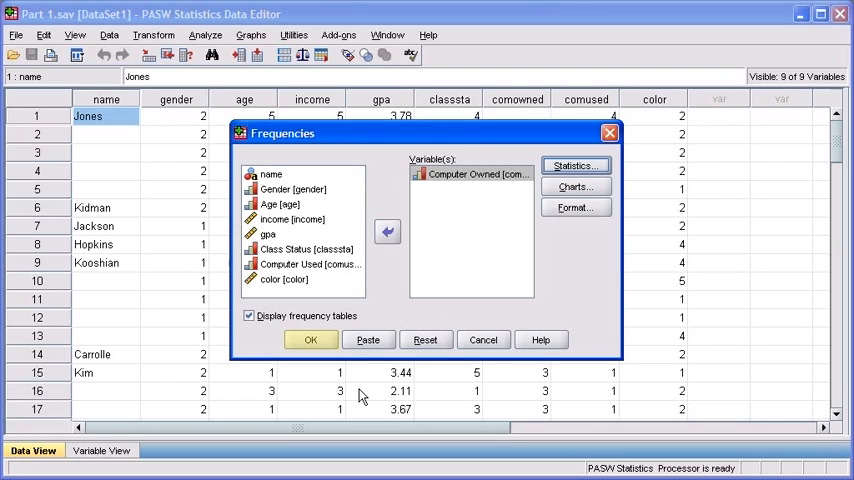
Run the analysis, producing the Computer Owned frequency table with mean 3.07, median 3, mode 3
click(310, 340)
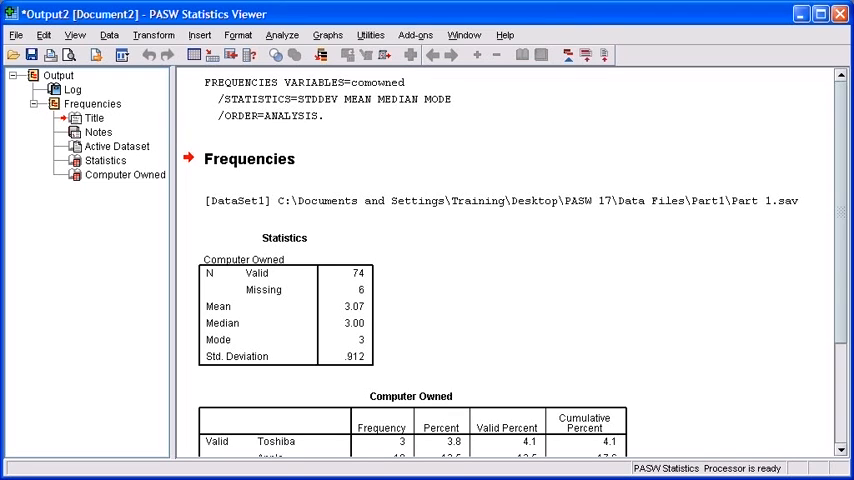
scroll(down, 3)
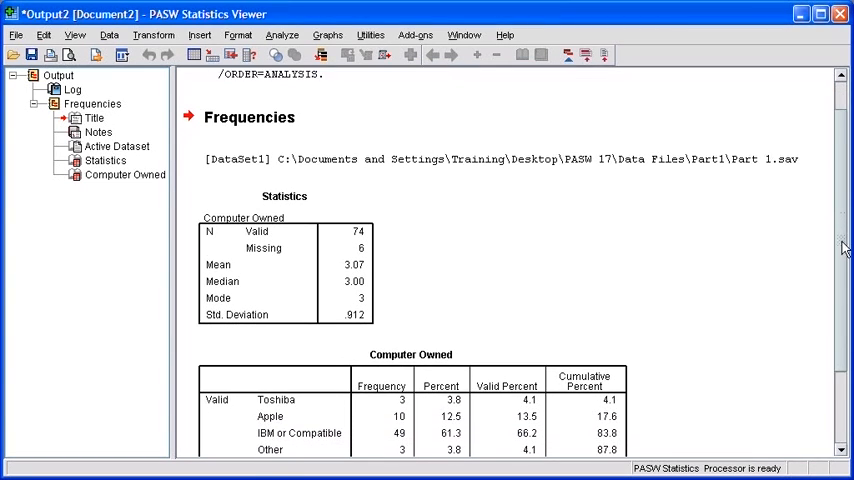
scroll(down, 3)
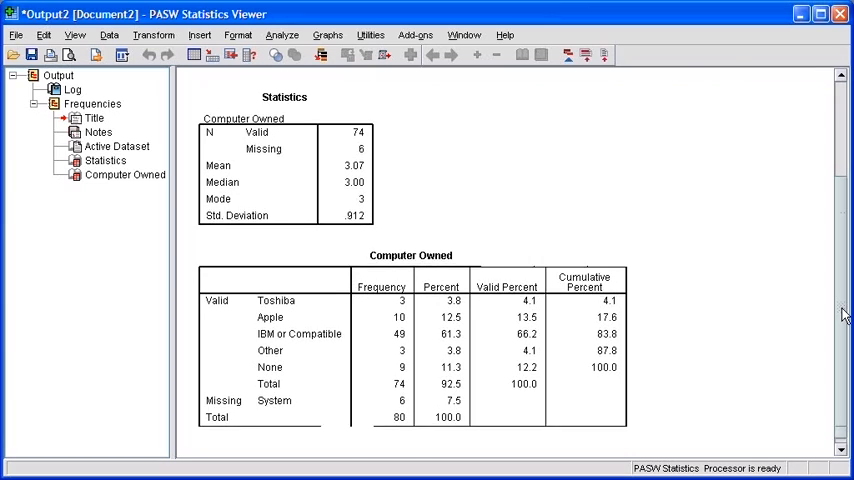
scroll(up, 3)
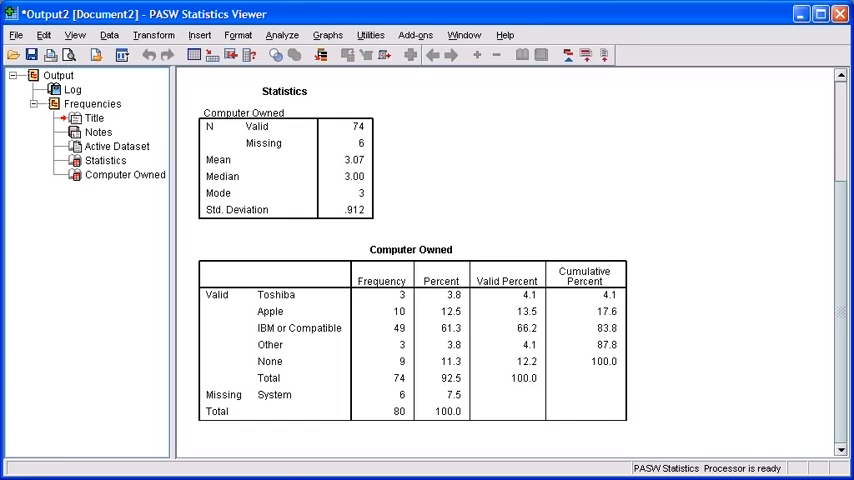
click(380, 280)
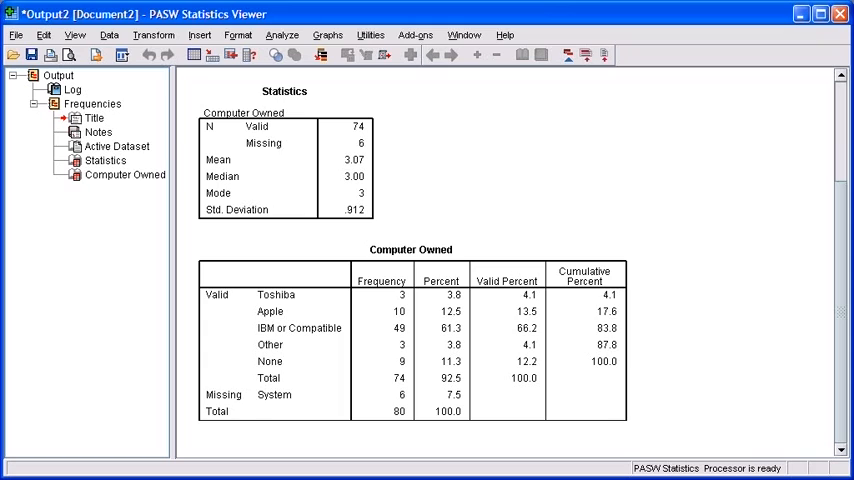
click(300, 328)
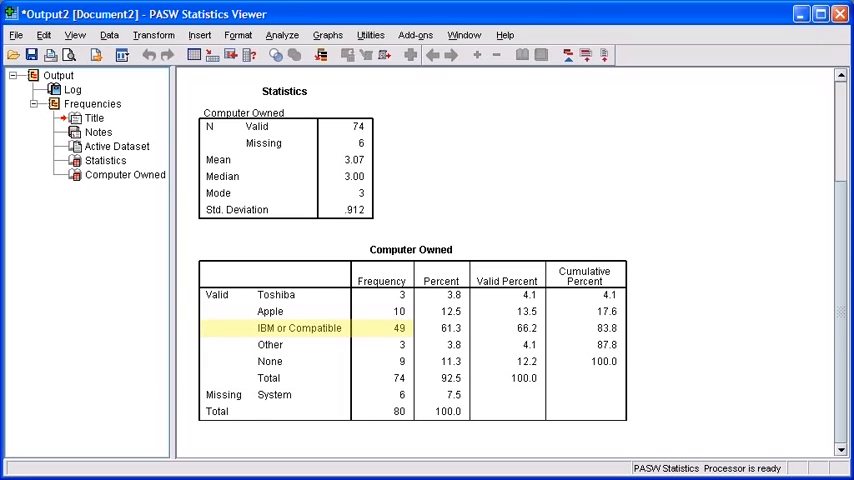